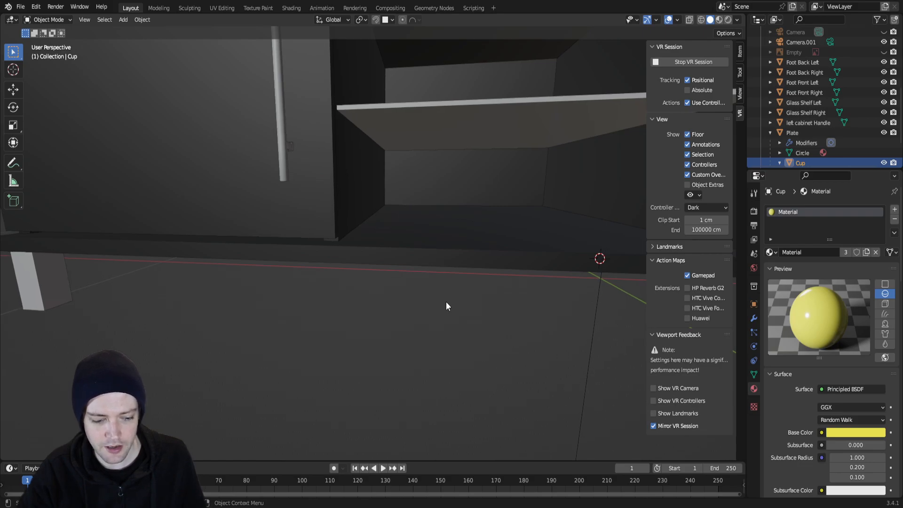
# Step: End the VR inspection session and switch the viewport from Wireframe to Material Preview shading
pyautogui.click(36, 6)
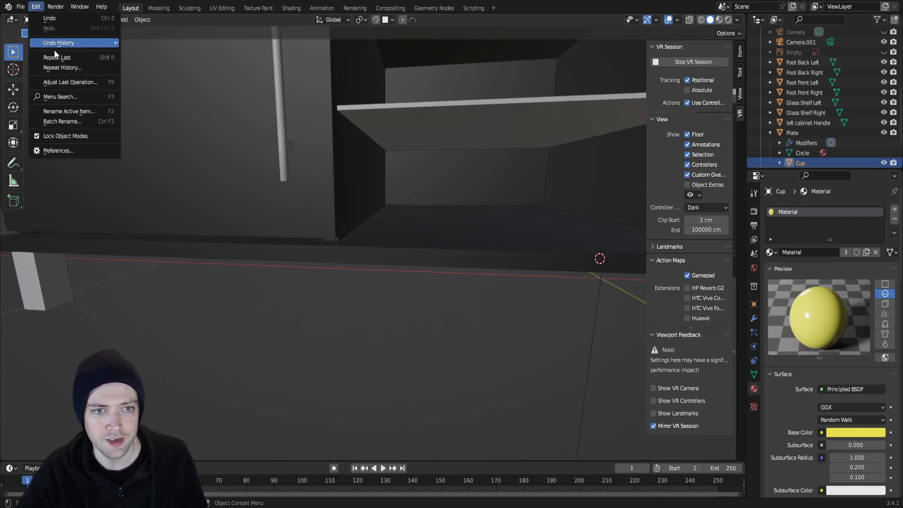
pyautogui.click(123, 142)
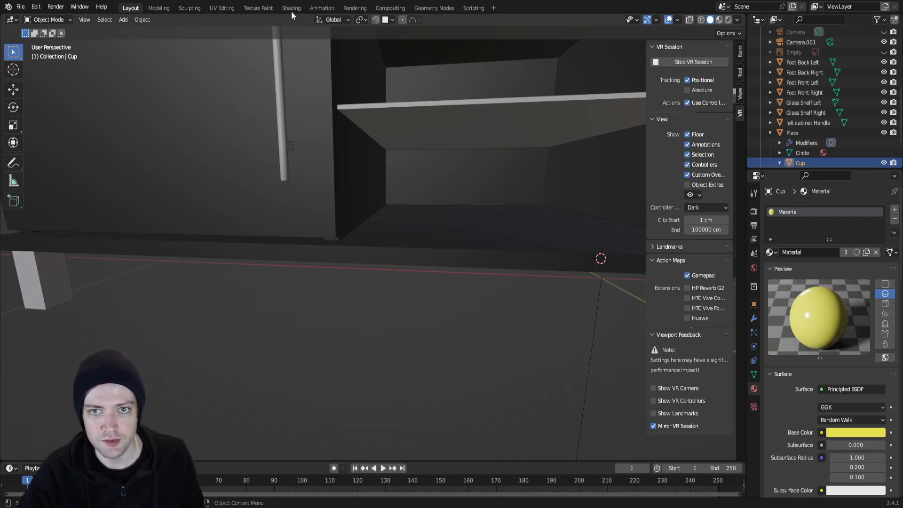
pyautogui.moveTo(731, 118)
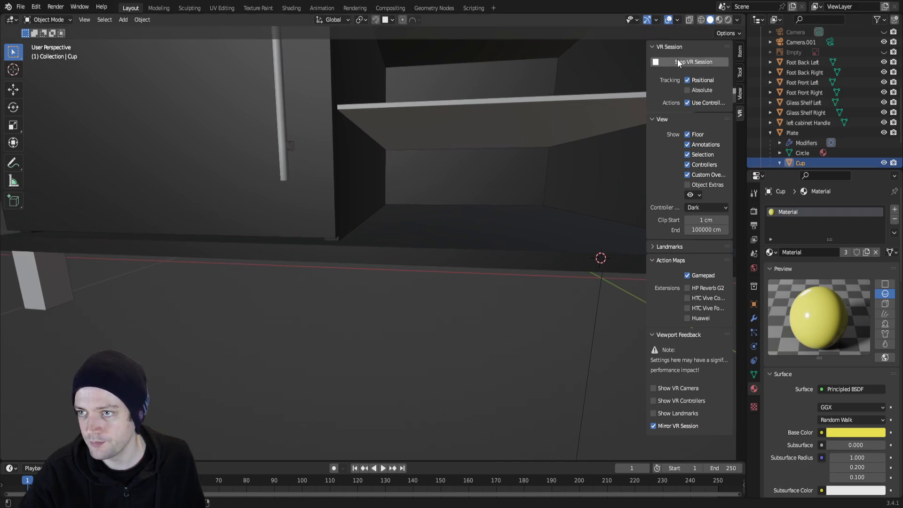
pyautogui.click(690, 62)
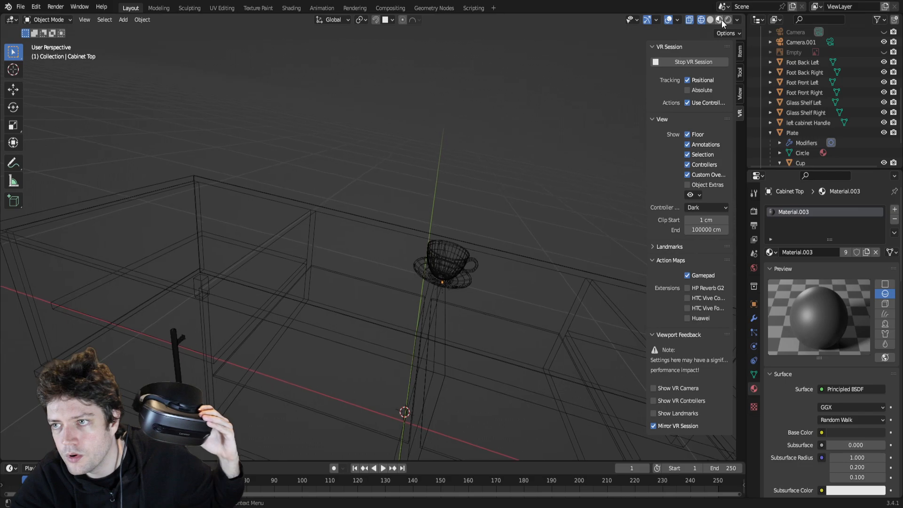
pyautogui.click(719, 20)
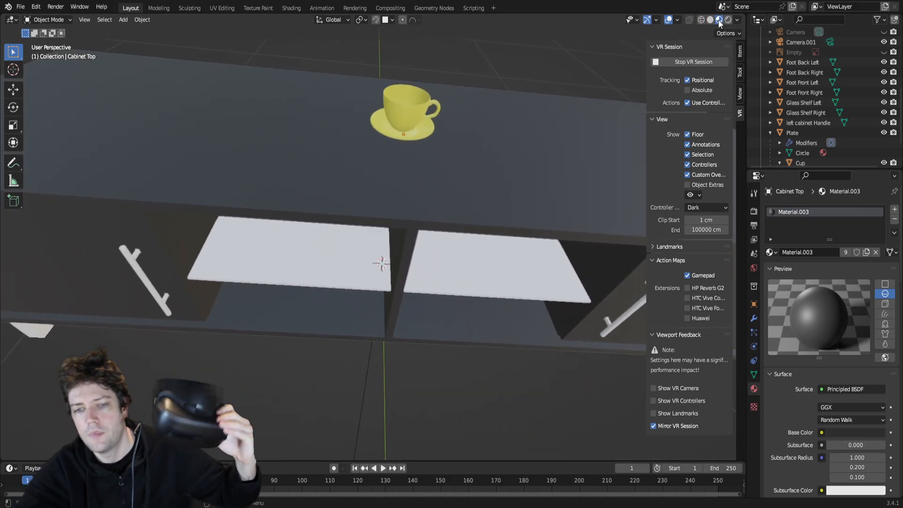